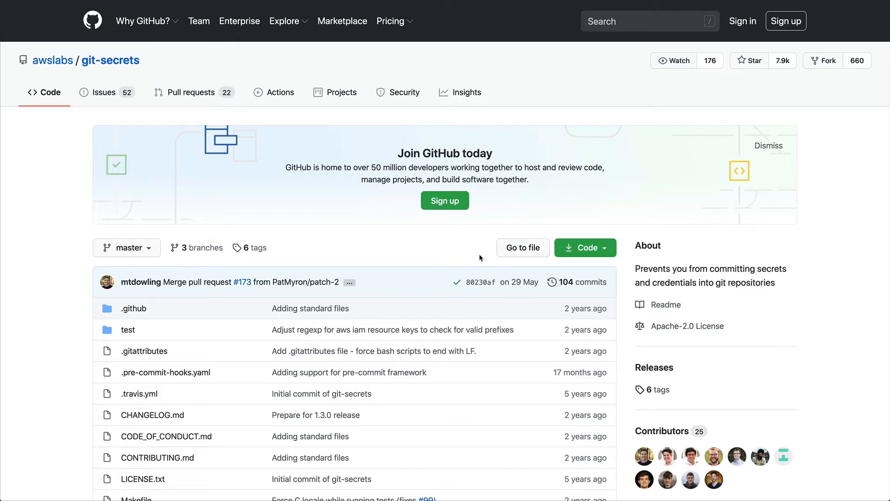
Step: Scroll the awslabs/git-secrets GitHub page down to the README table of contents
scroll(down, 3)
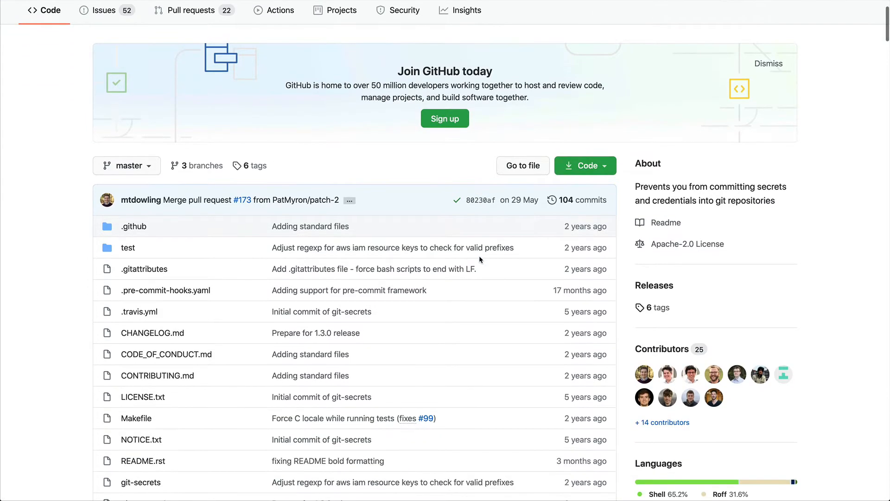
scroll(down, 3)
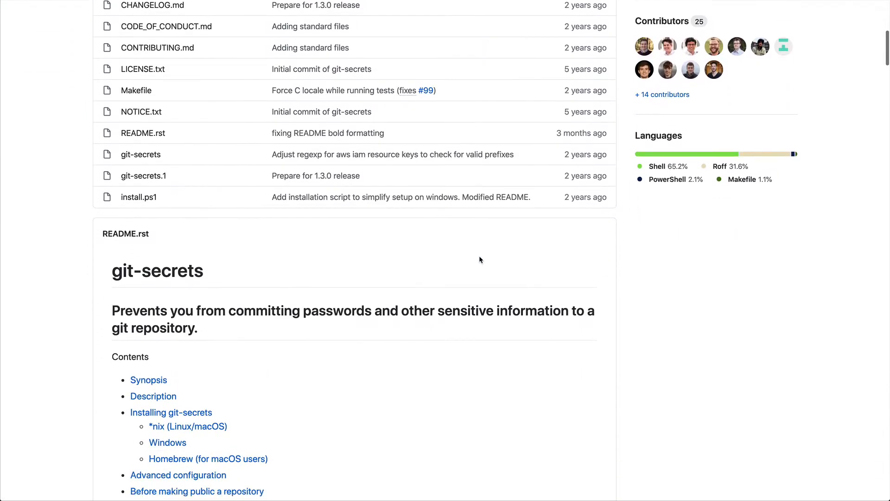
scroll(down, 3)
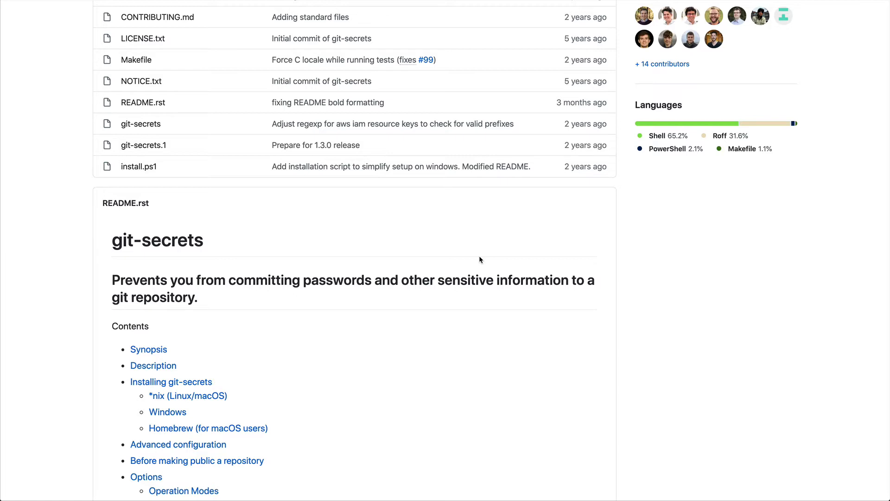
scroll(down, 3)
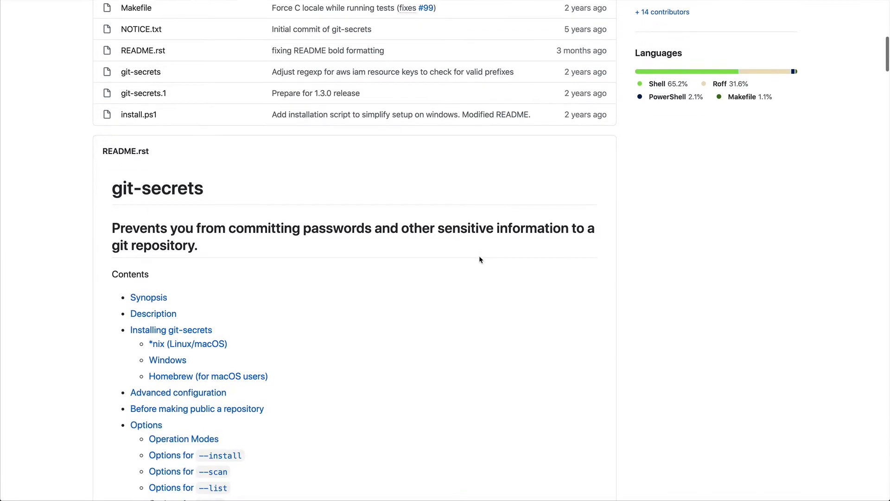
scroll(down, 3)
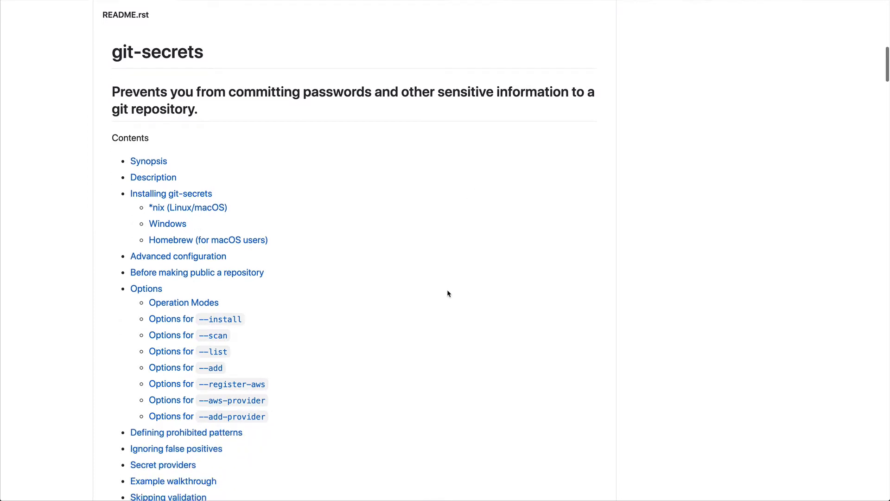
scroll(down, 3)
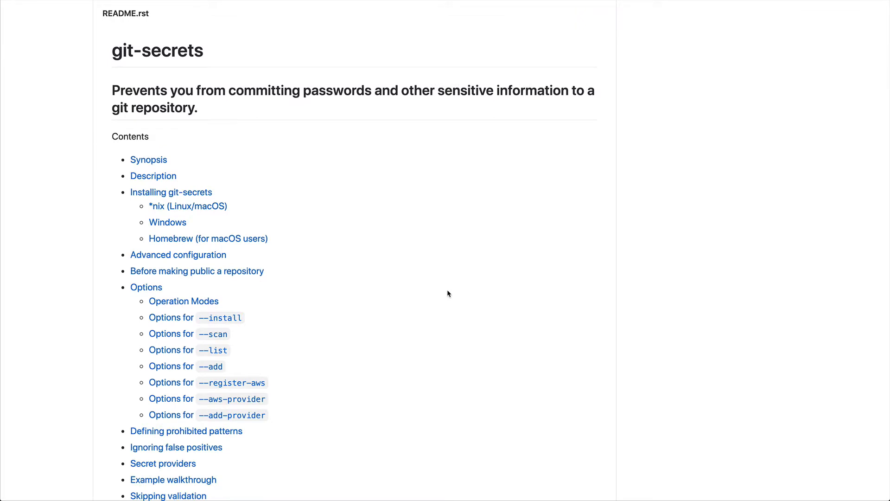
scroll(down, 3)
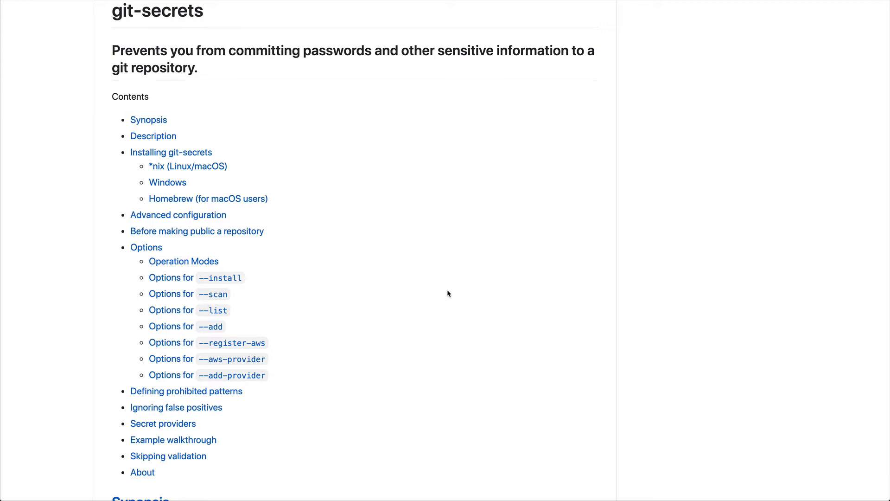
mouse_move(438, 289)
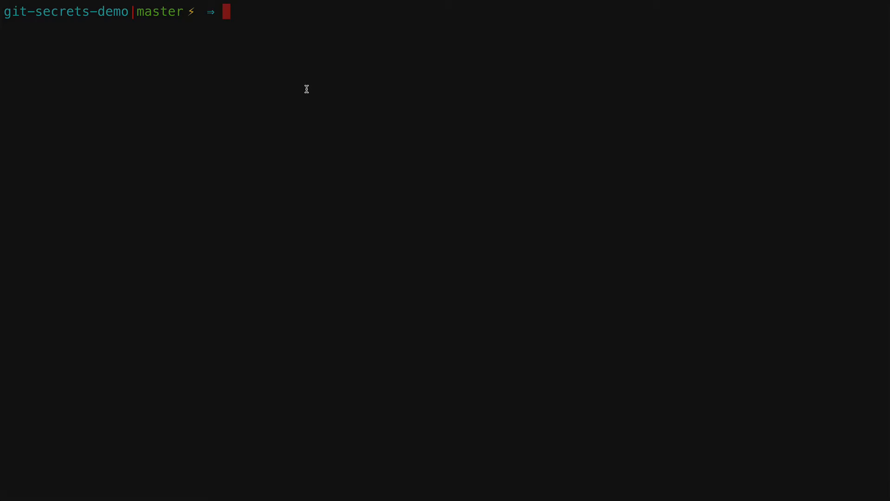
Step: Run brew install git-secrets to get version 1.3.0, then clear the terminal
text(git)
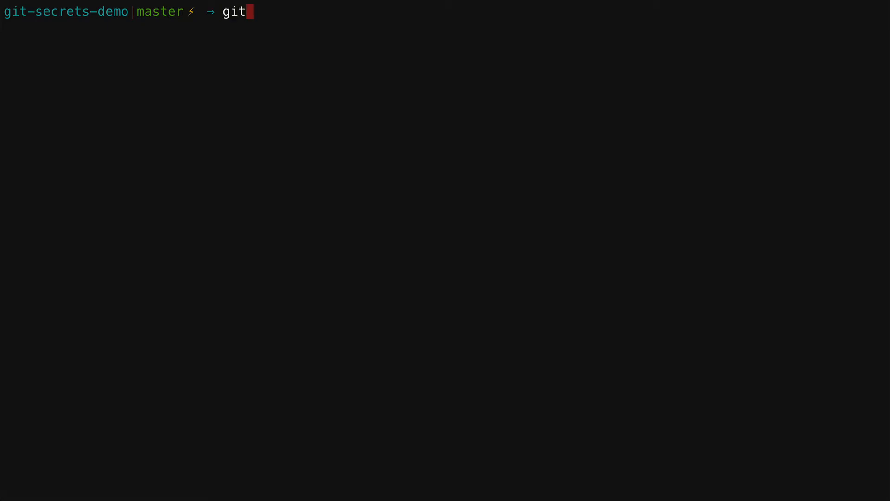
text(brew)
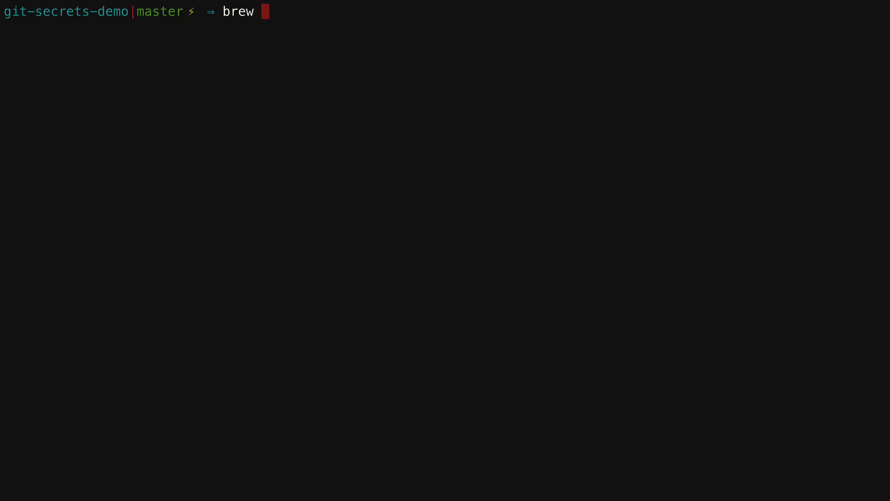
text(install g)
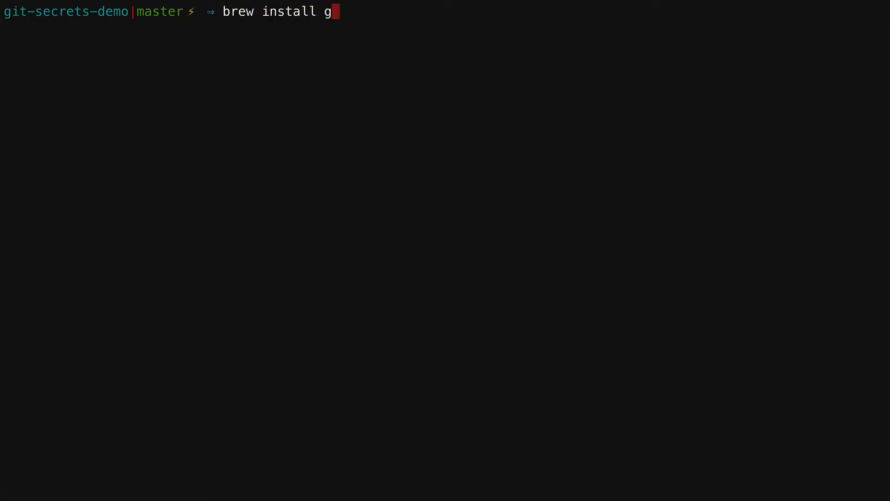
text(it-secrets)
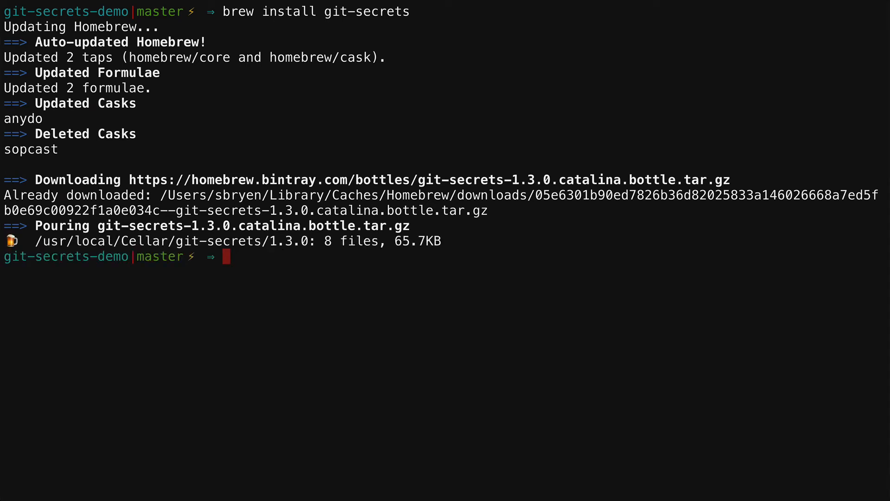
text(clea)
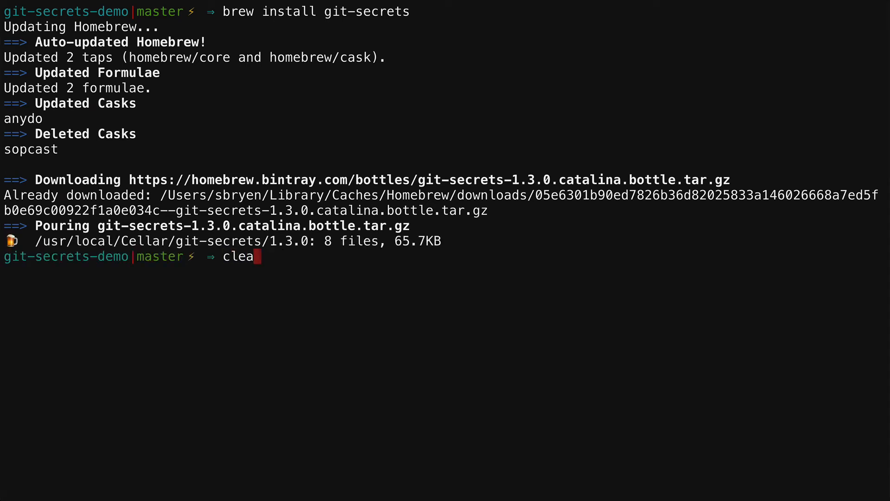
key(Enter)
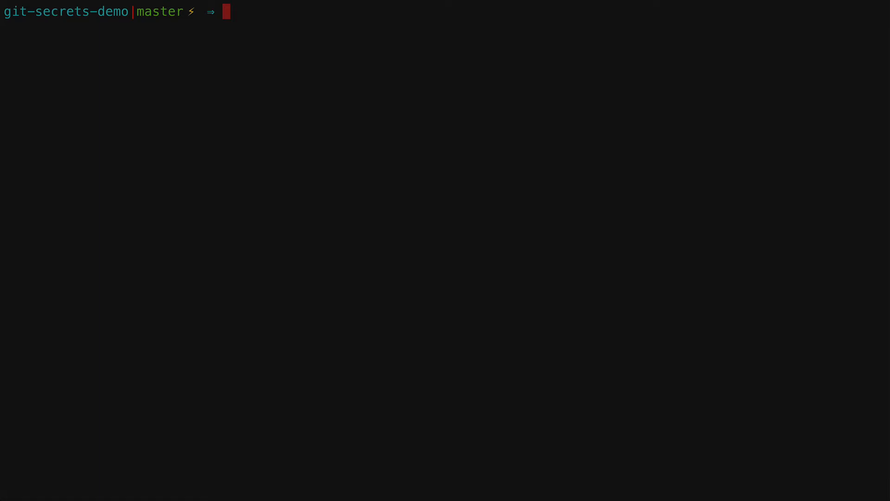
Step: List the current secret patterns, then register the AWS patterns with git secrets --register-aws
text(git se)
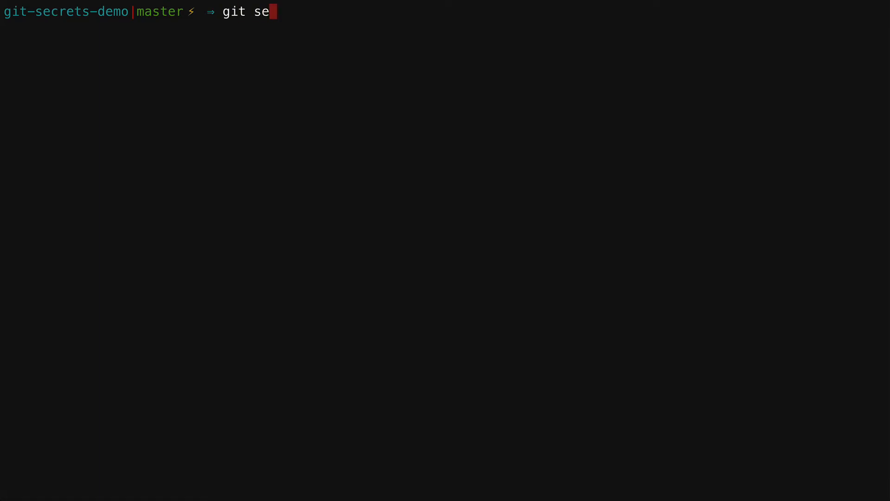
text(crets --list)
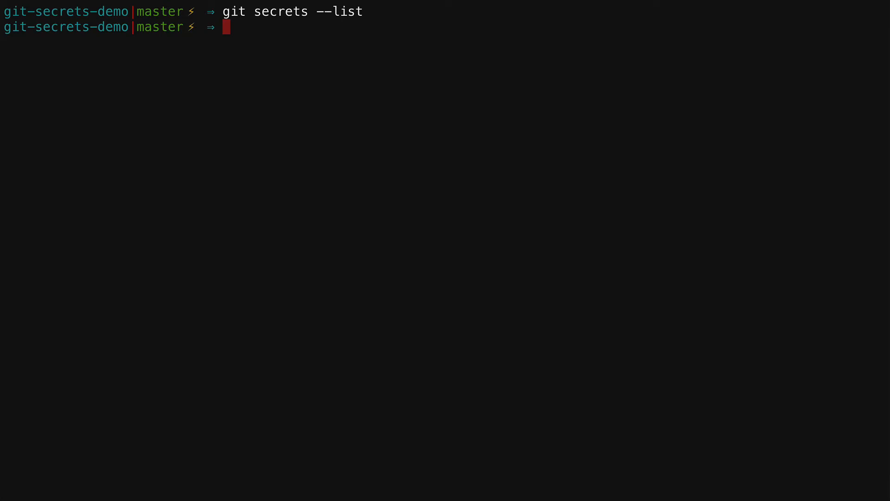
text(git secrets --register-aws)
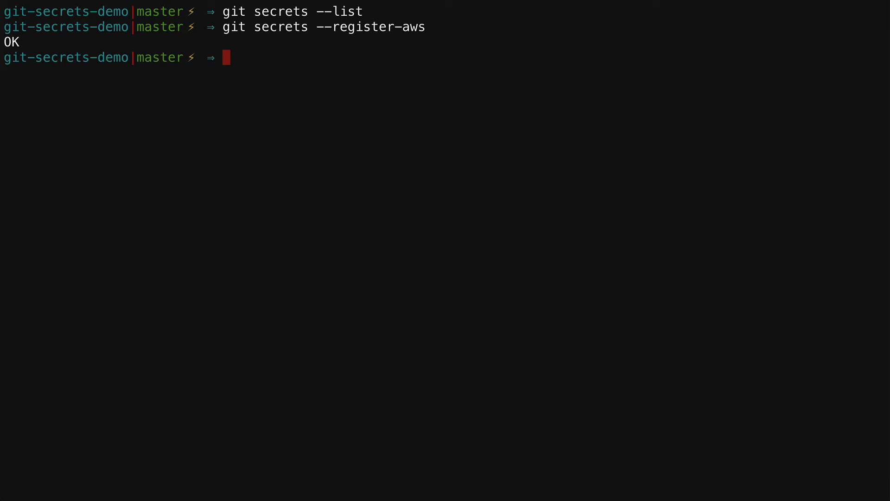
Step: Display .git/config to check the [secrets] section, then clear the screen
text(cat .)
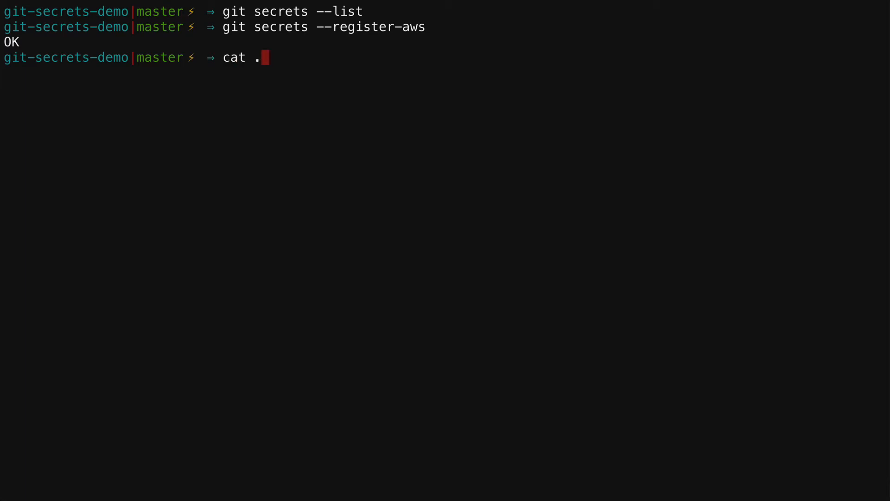
text(git/confi)
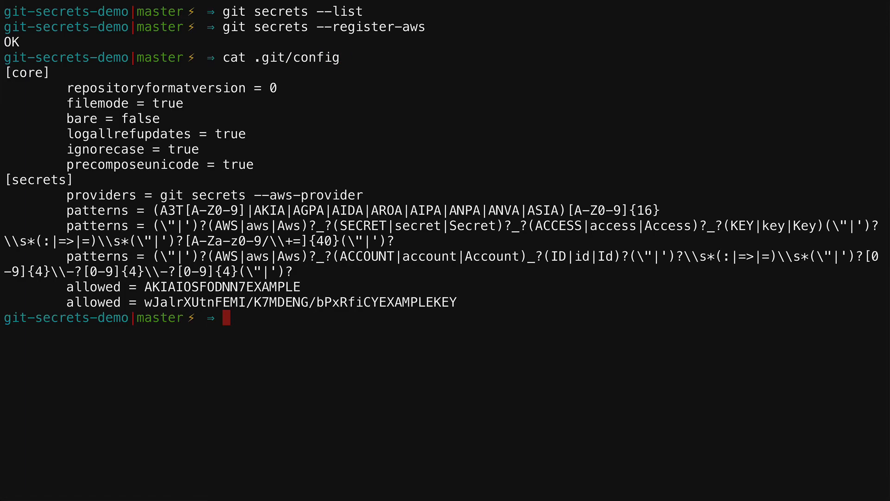
text(gi)
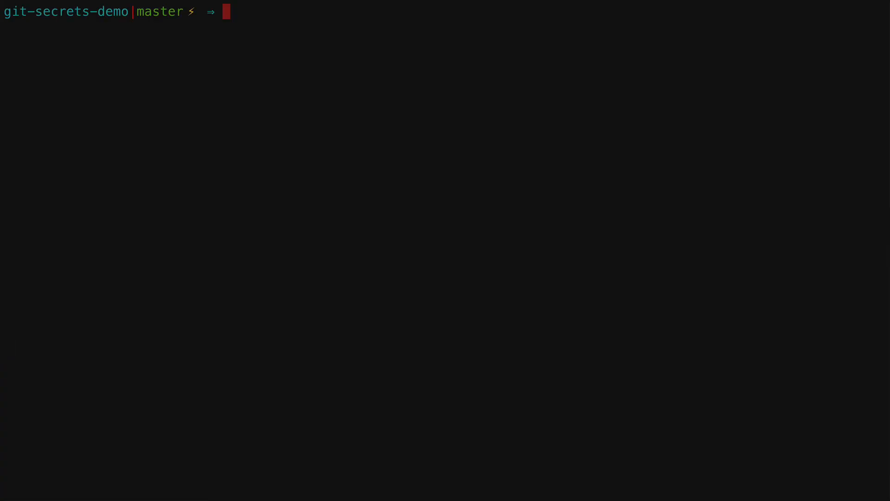
Step: Scan the working files, commit history and main.py, flagging AWS keys in main.py and notes.txt
text(git)
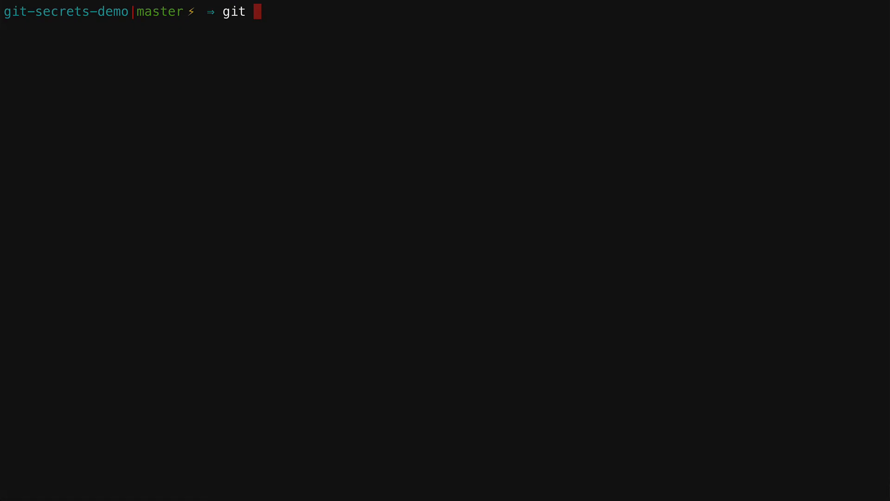
text(secrets --scan)
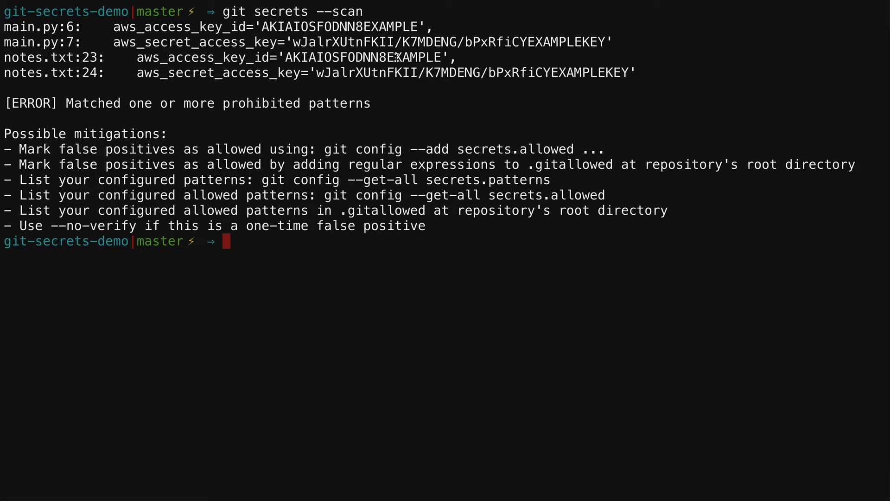
text(git secrets --scan)
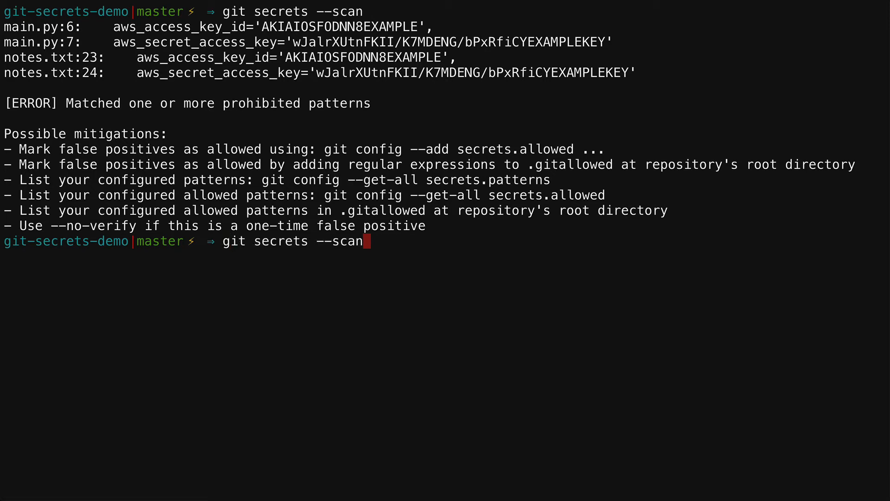
text(-history)
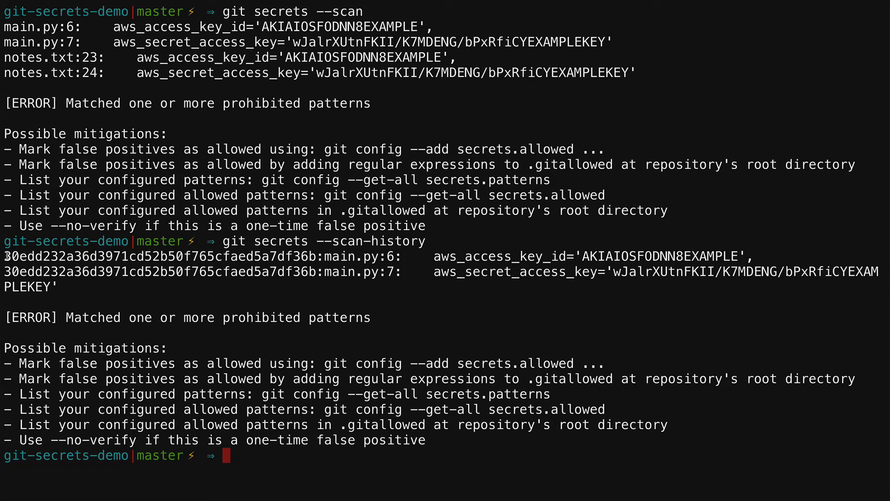
drag(6, 256, 483, 271)
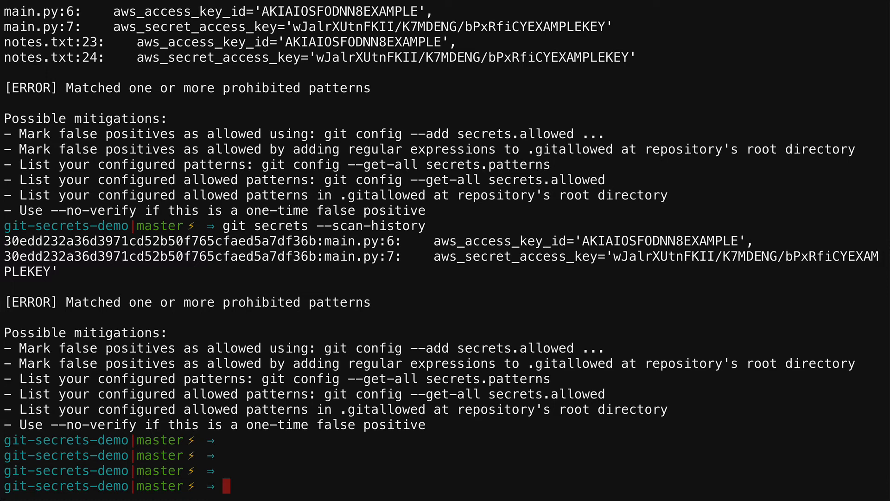
text(git secrets --scan-hist)
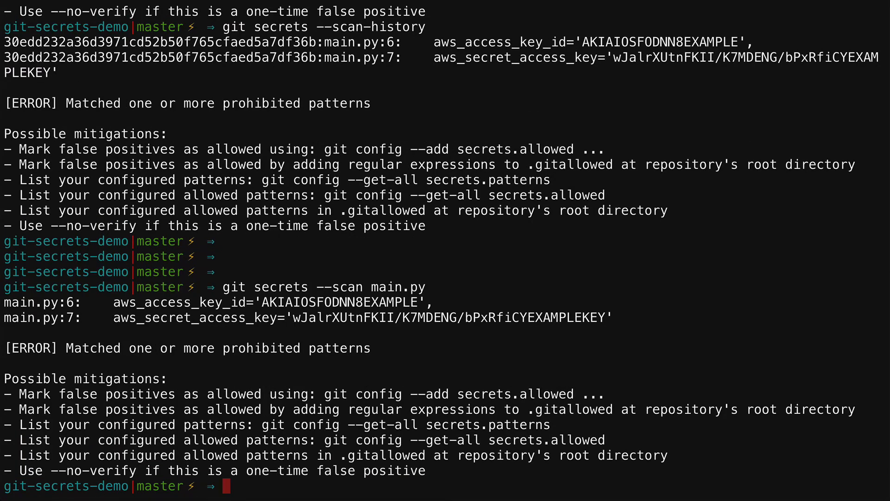
text(git secrets --scan mai)
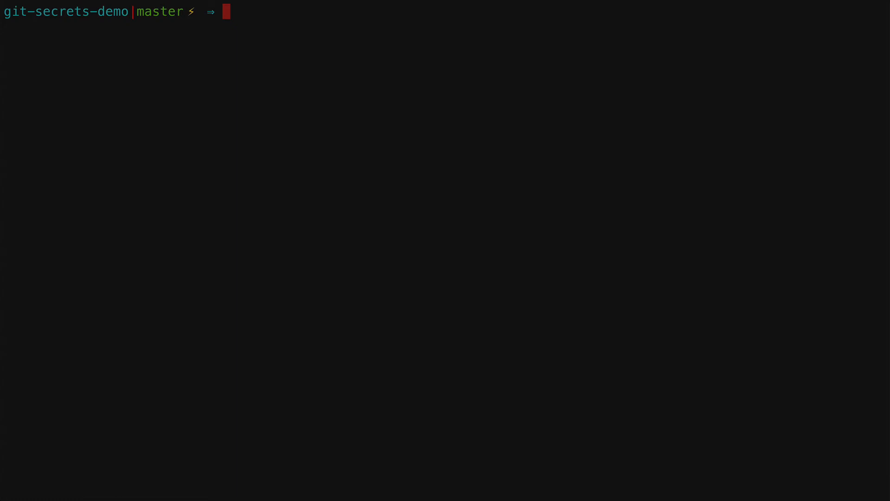
Step: Install the git-secrets hooks into git-secrets-demo with git secrets --install -f
text(git se)
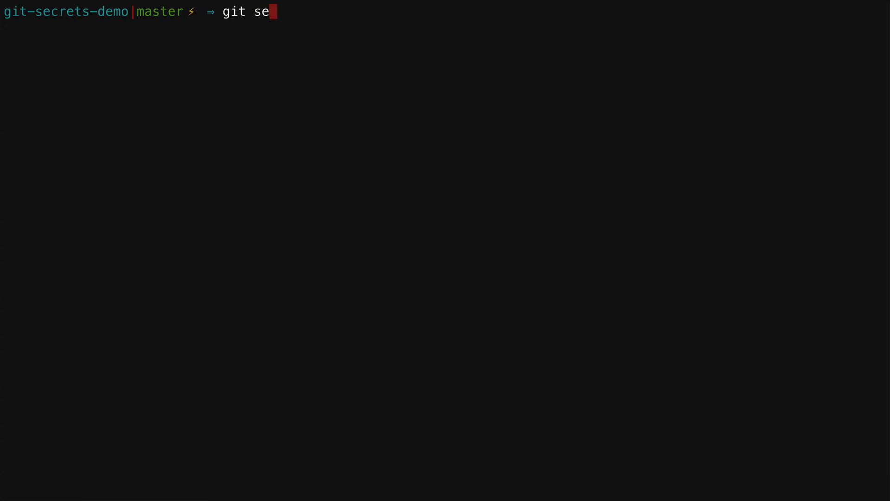
text(crets --insta)
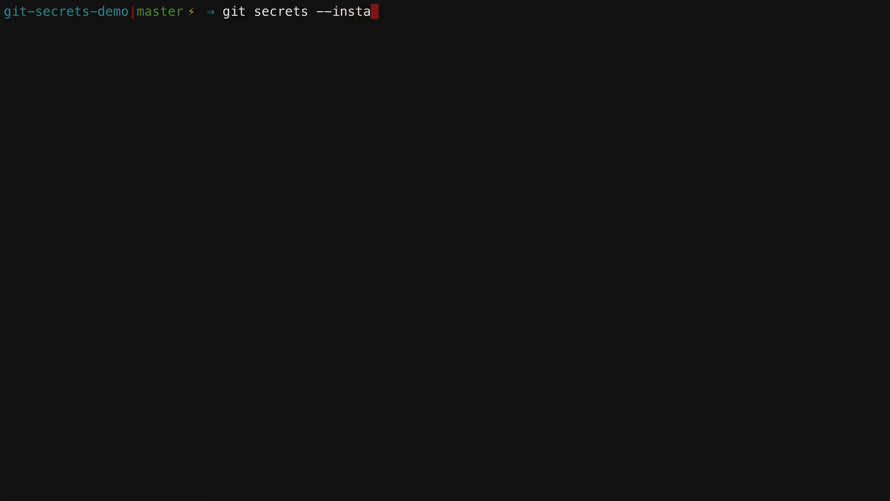
text(ll -f)
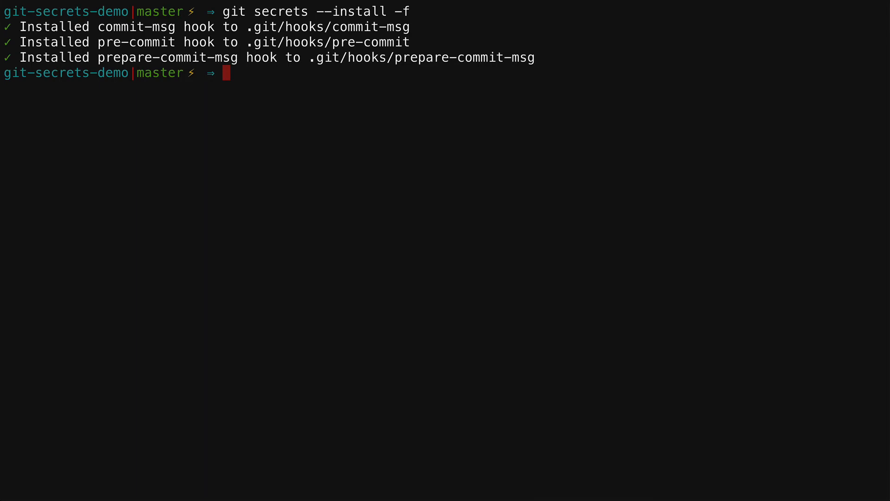
Step: Attempt a commit with message 'hardcoded secrets', blocked for AWS keys
text(git add .)
text(git commi)
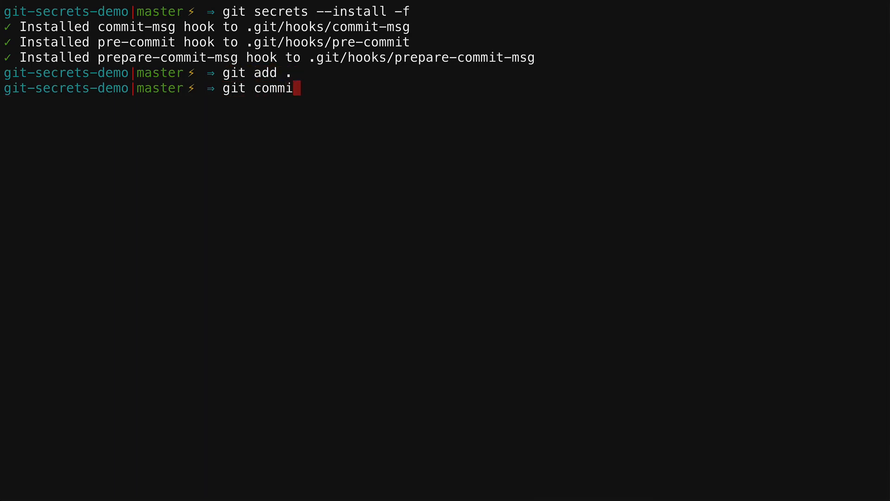
text(t -m "hardc)
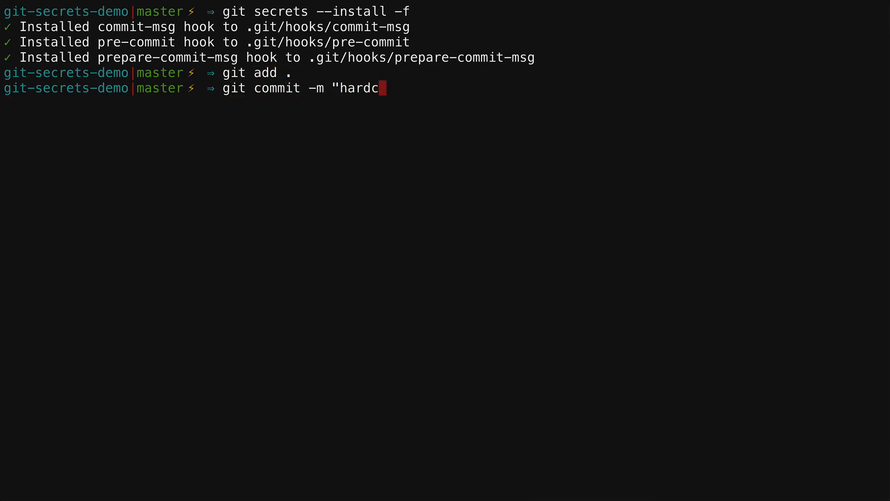
text(o)
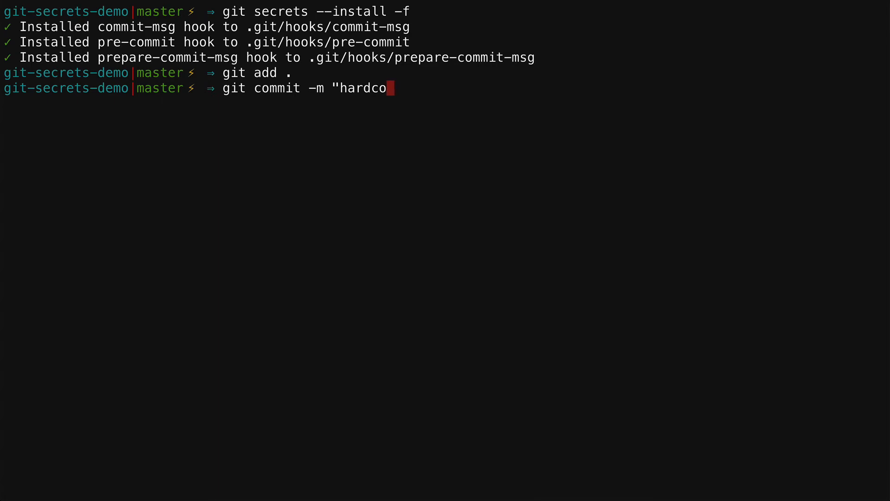
text(ded secre)
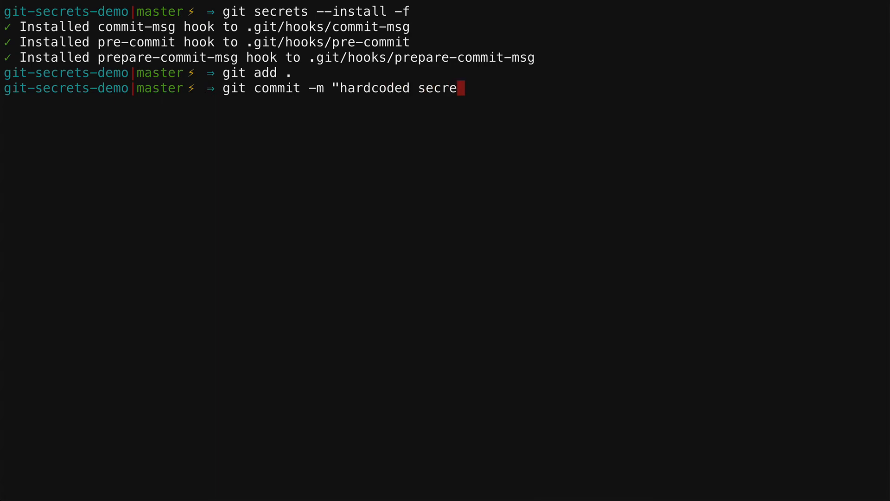
text(ts")
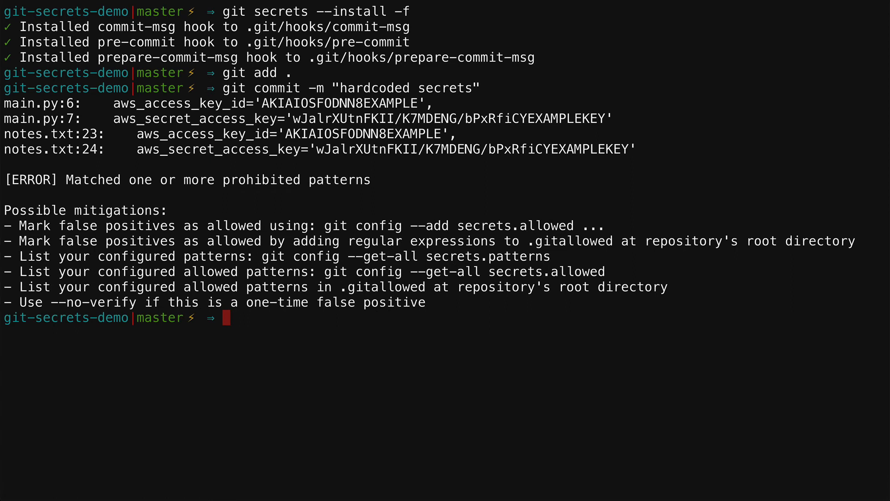
mouse_move(643, 148)
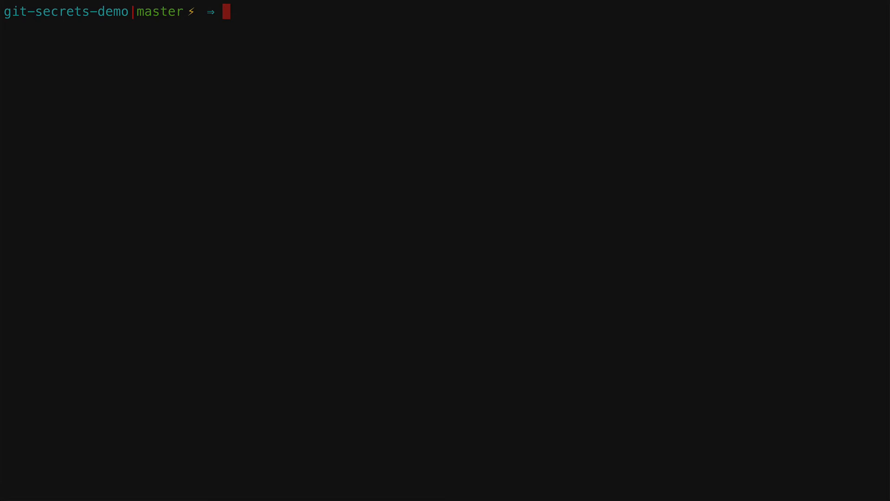
text(cat notes.txt)
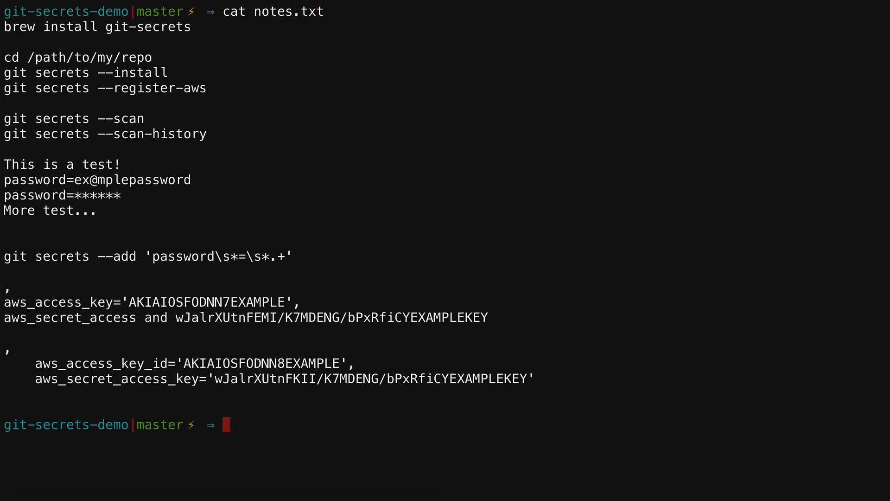
drag(22, 180, 97, 211)
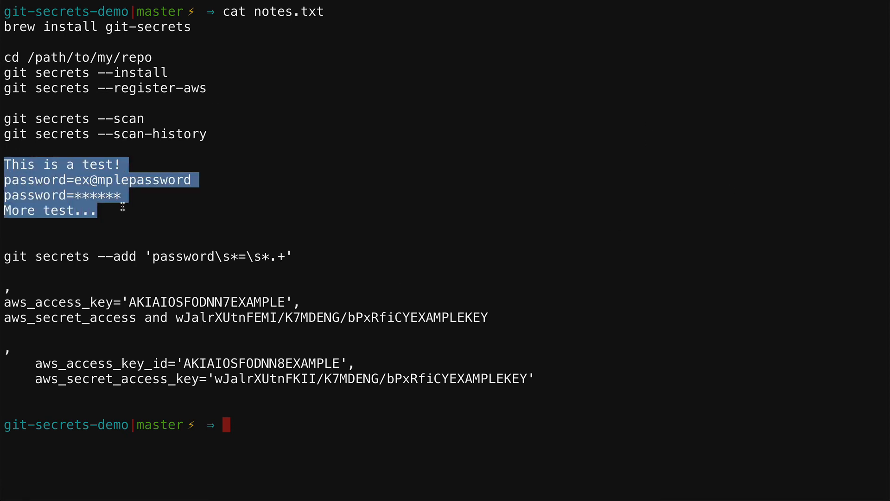
text(cle)
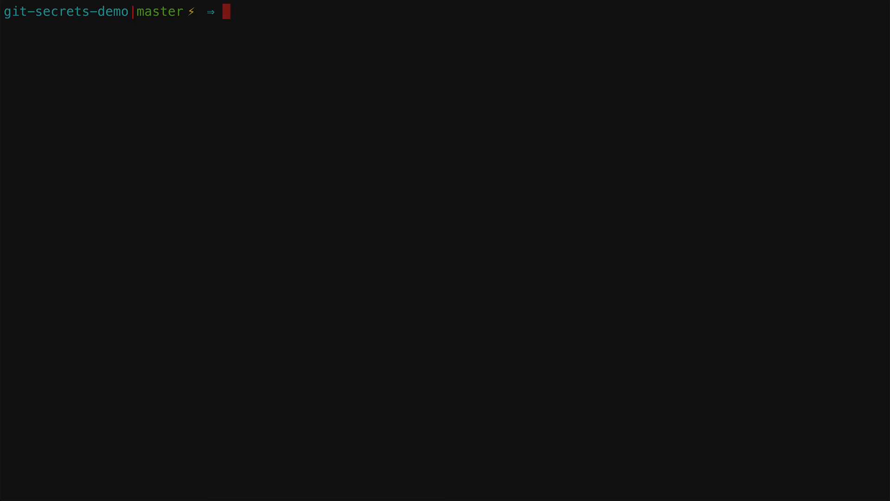
Step: Add the prohibited pattern 'password\s*=\*.+' with git secrets --add, then list the patterns
text(git a)
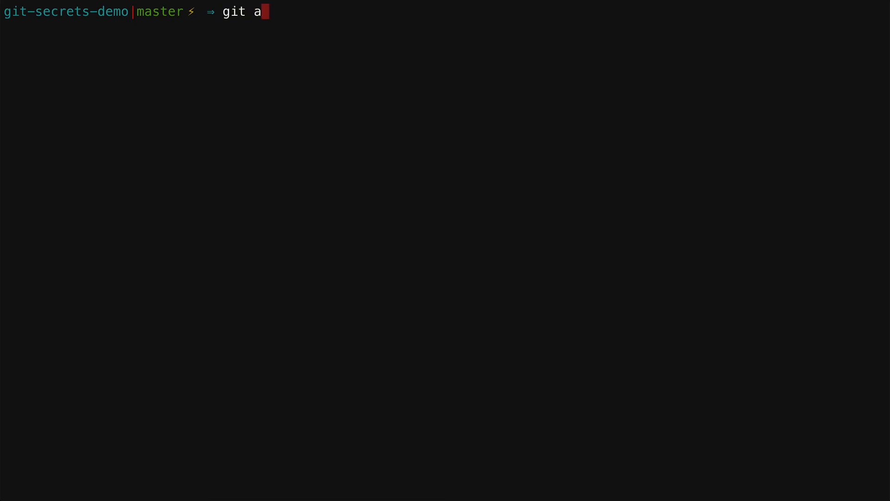
text(se)
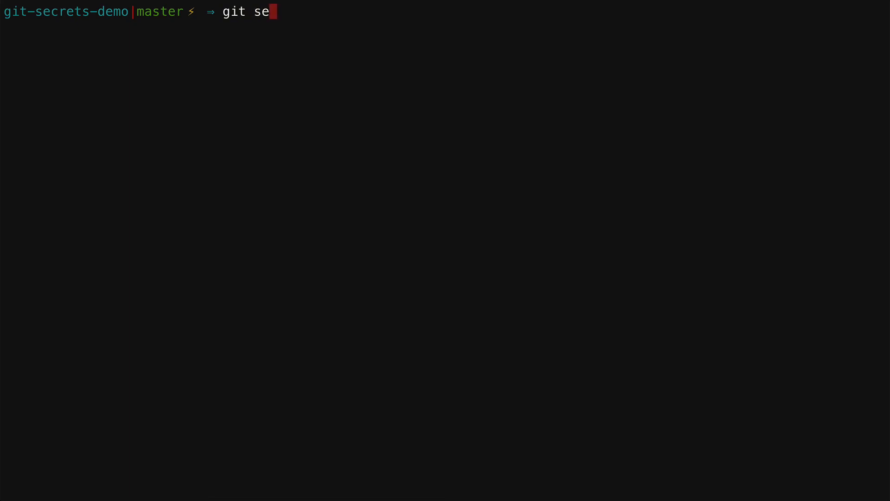
text(crets --)
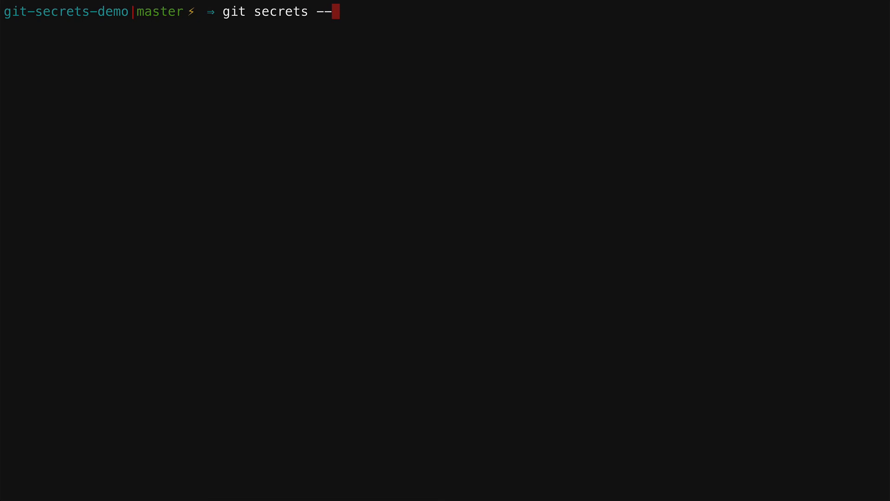
text(add)
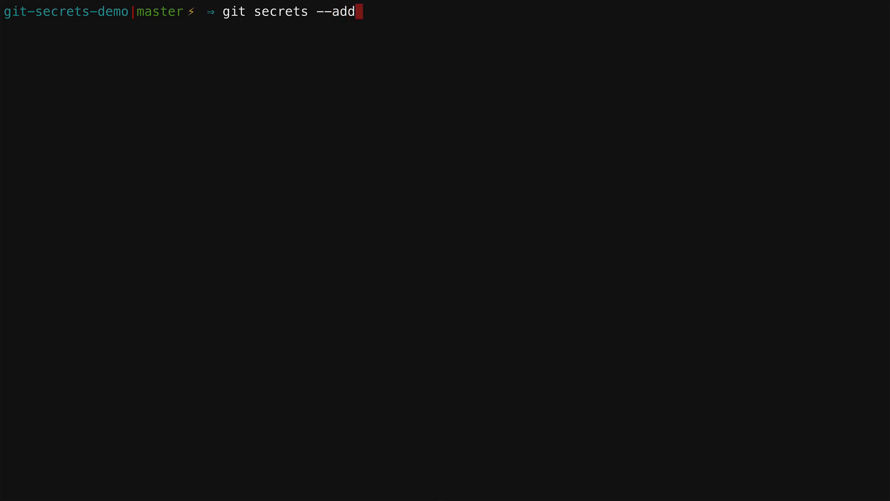
text(\')
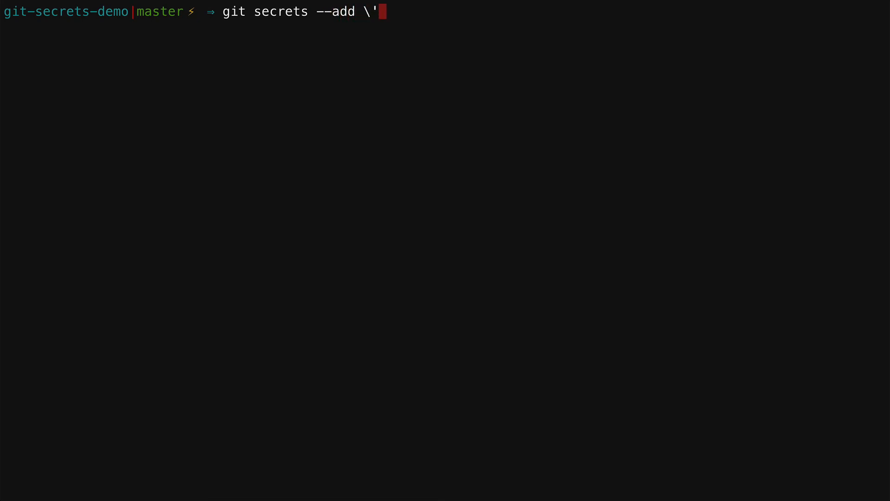
text(pass)
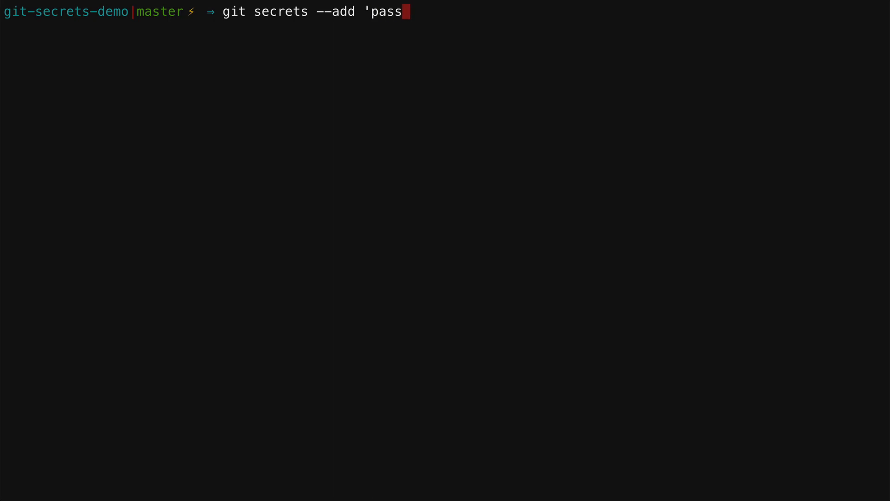
text(word)
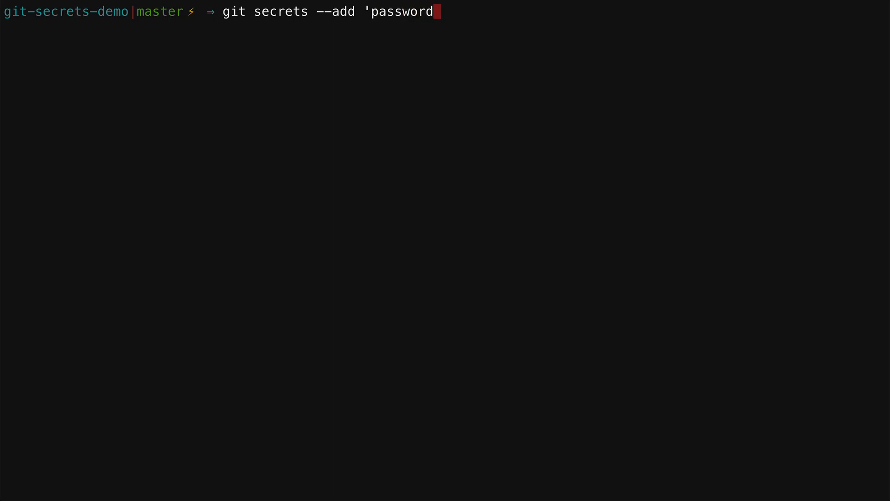
text(\s)
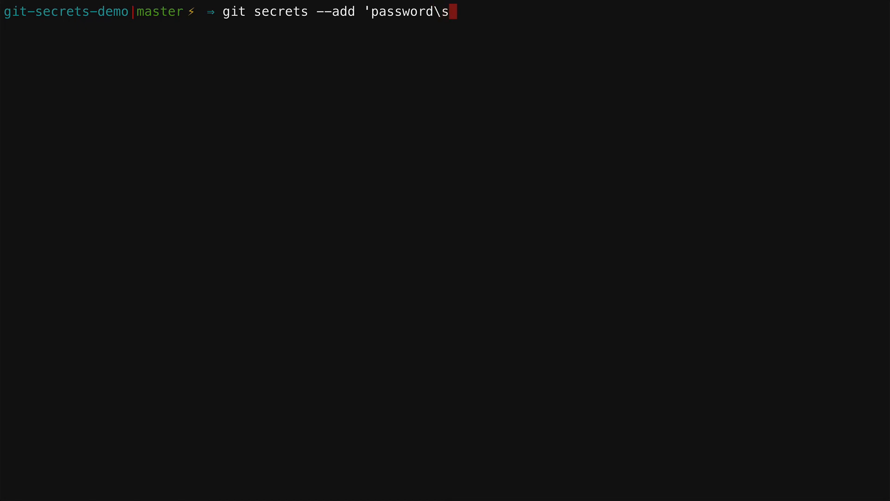
text(*=)
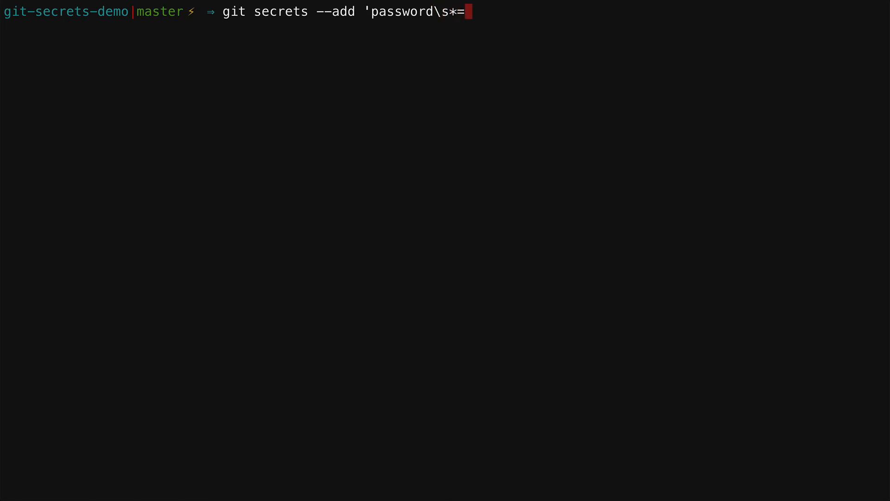
text(\)
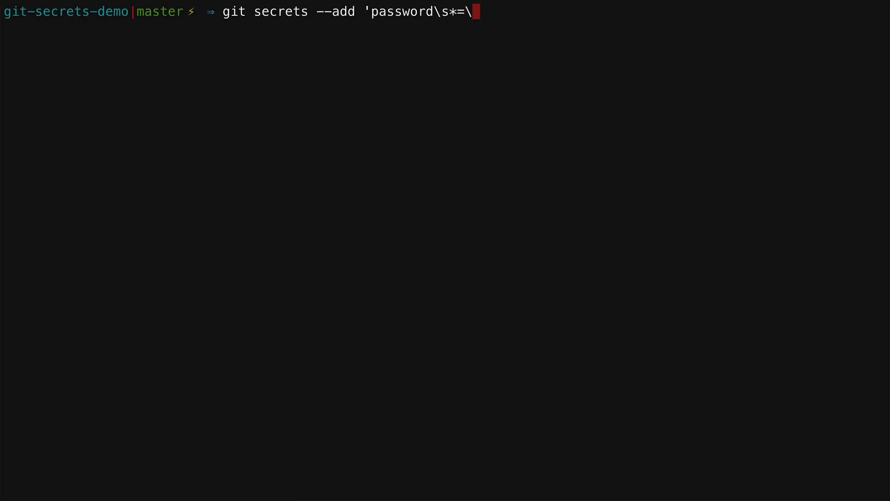
text(*)
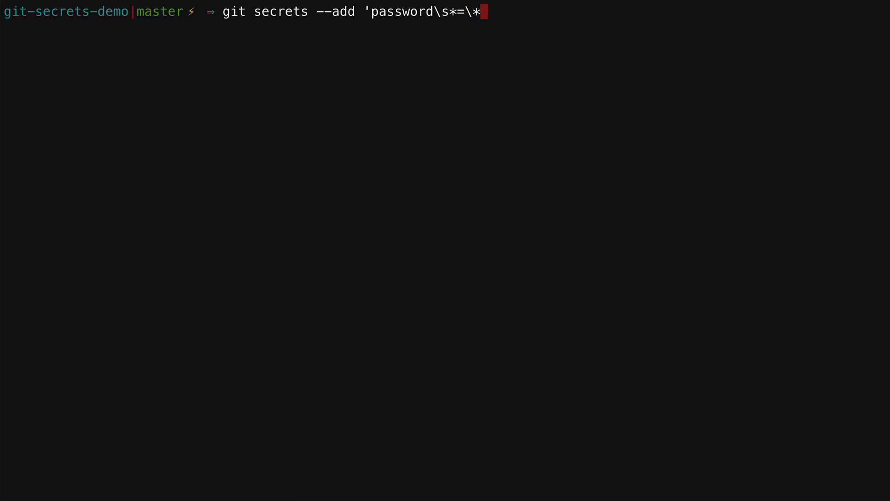
text(.+)
text(git ser)
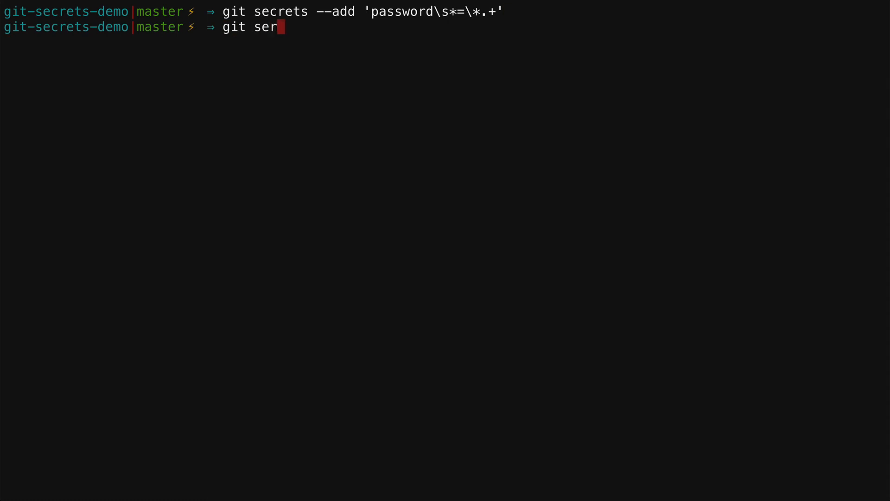
text(crets --list)
text(git)
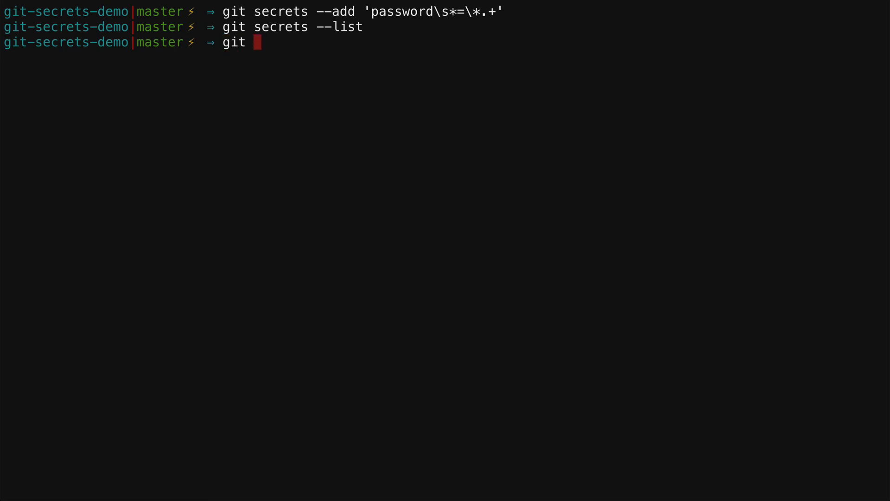
Step: Scan notes.txt, try a commit with message 'test', then clear the screen
text(secrets --sc)
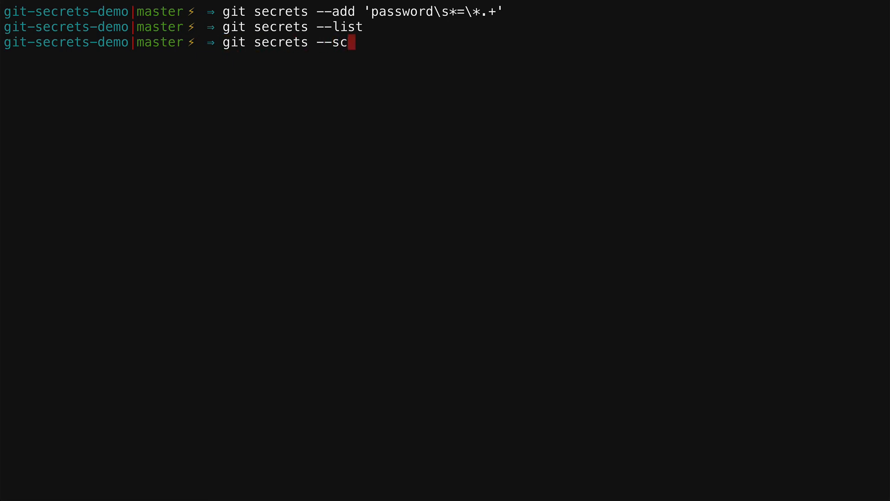
text(an notes.txt)
text(git)
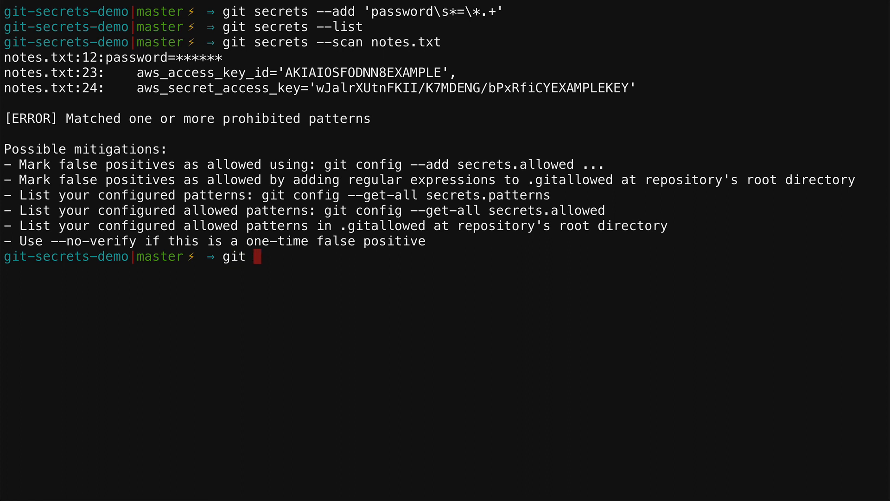
text(commit -m ")
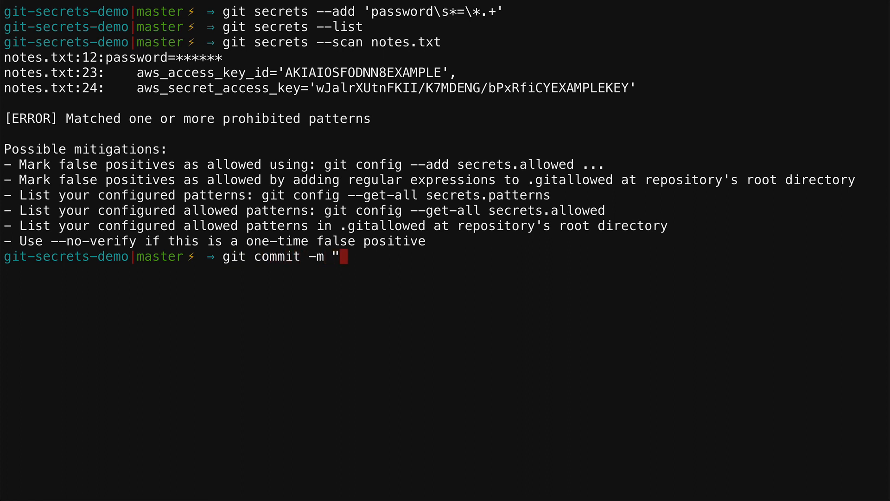
key(Return)
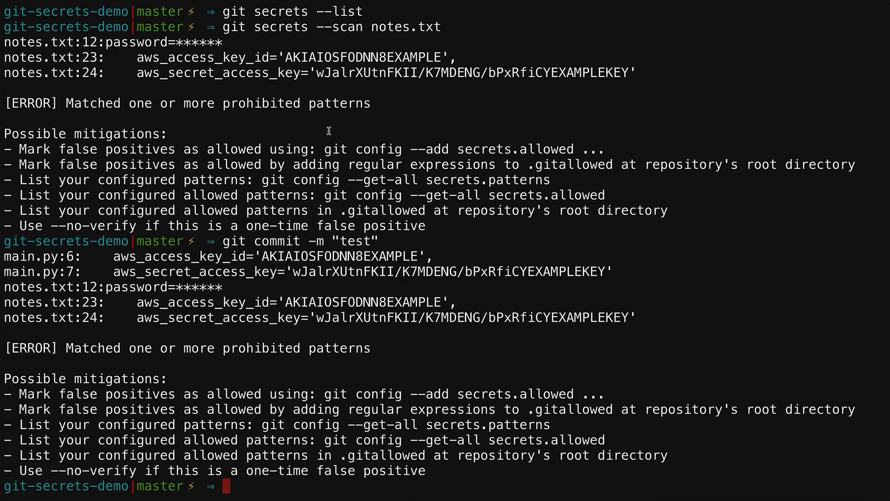
mouse_move(164, 288)
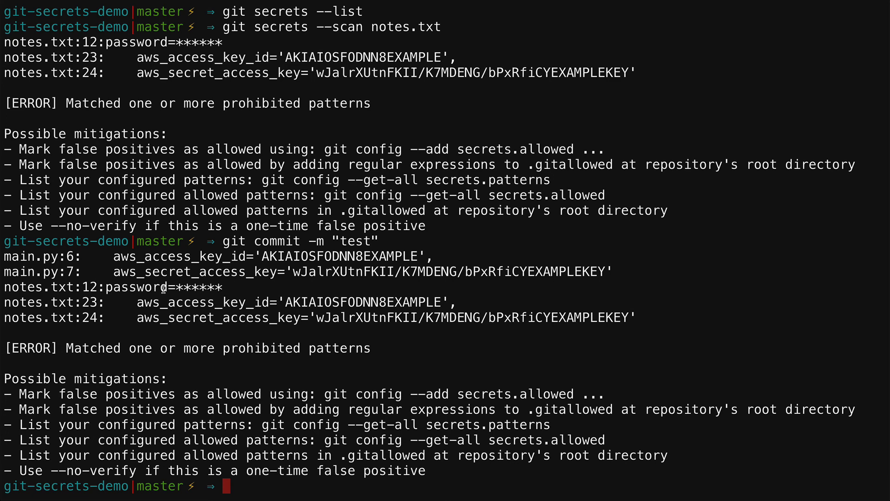
text(clear)
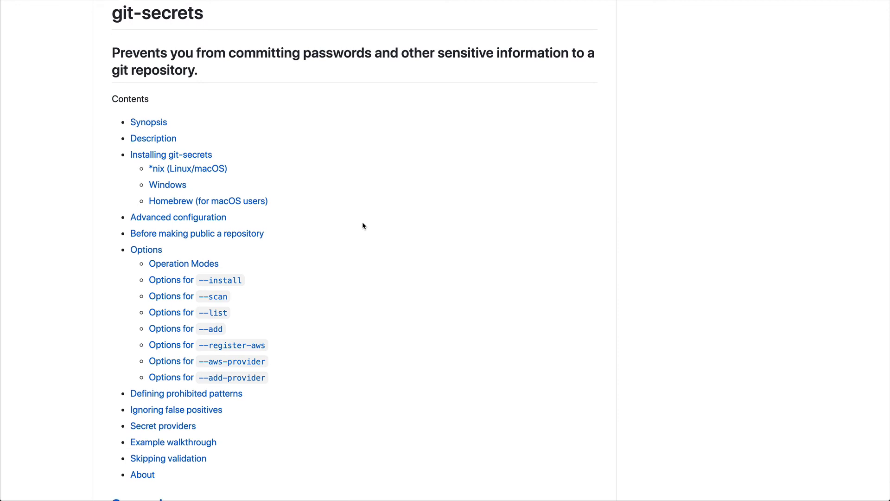
Step: Scroll through the git-secrets README contents and synopsis
scroll(down, 3)
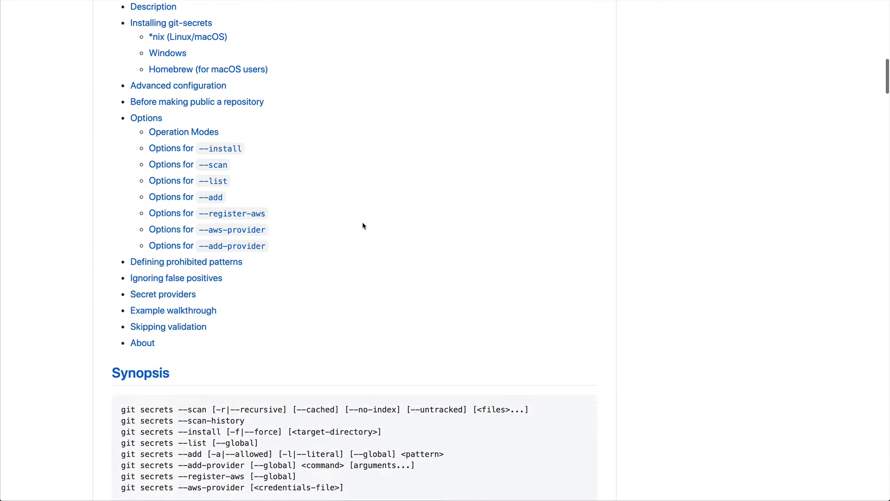
scroll(down, 3)
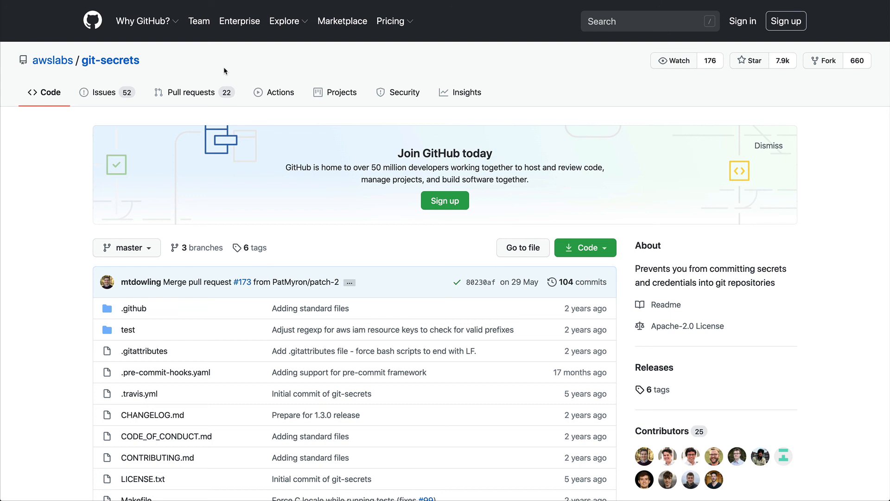
mouse_move(362, 116)
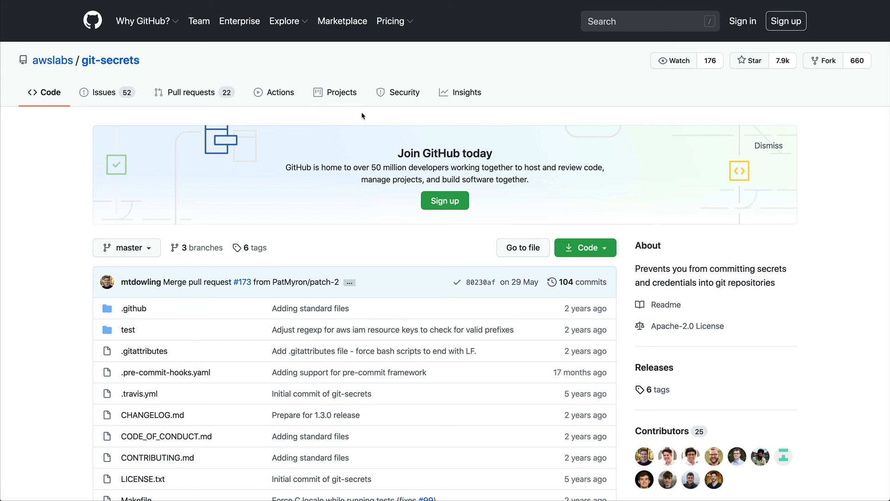